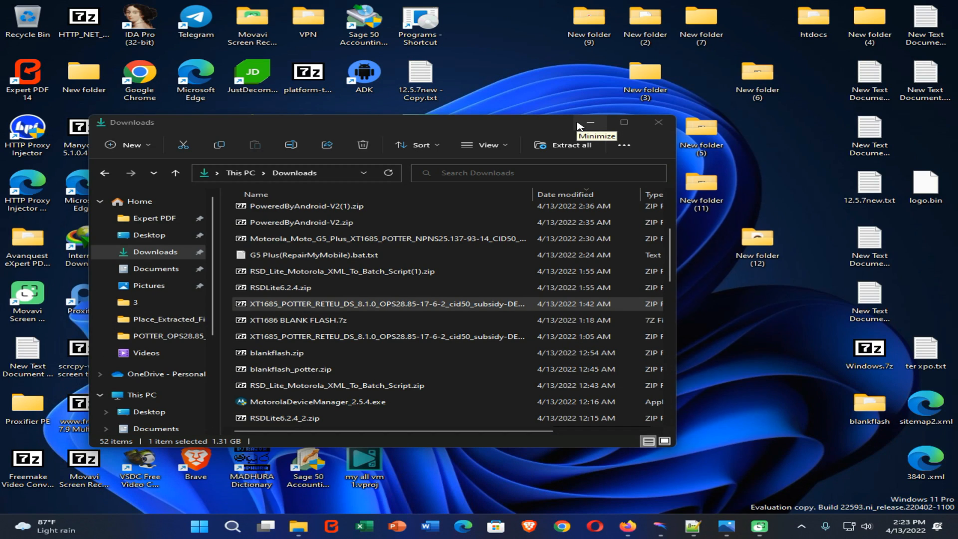
Open the XT1685 POTTER firmware zip and select all 23 files listed inside it.
{"action": "left_click", "coordinate": [386, 304]}
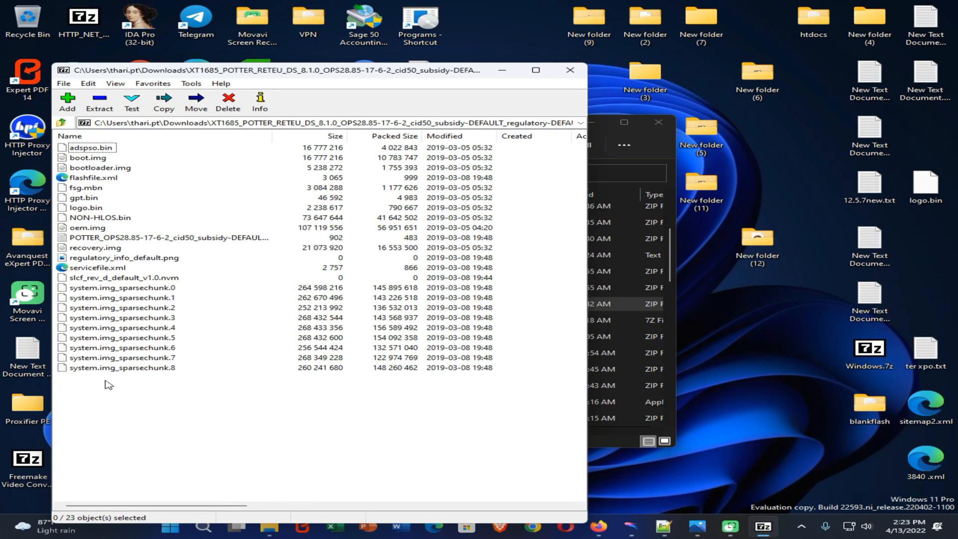
{"action": "left_click_drag", "start_coordinate": [92, 157], "coordinate": [81, 384]}
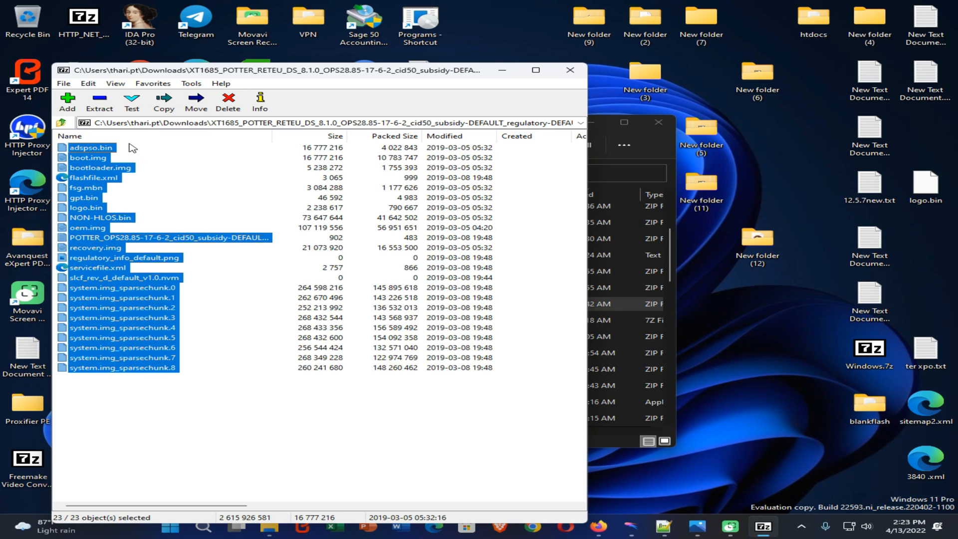
{"action": "mouse_move", "coordinate": [600, 17]}
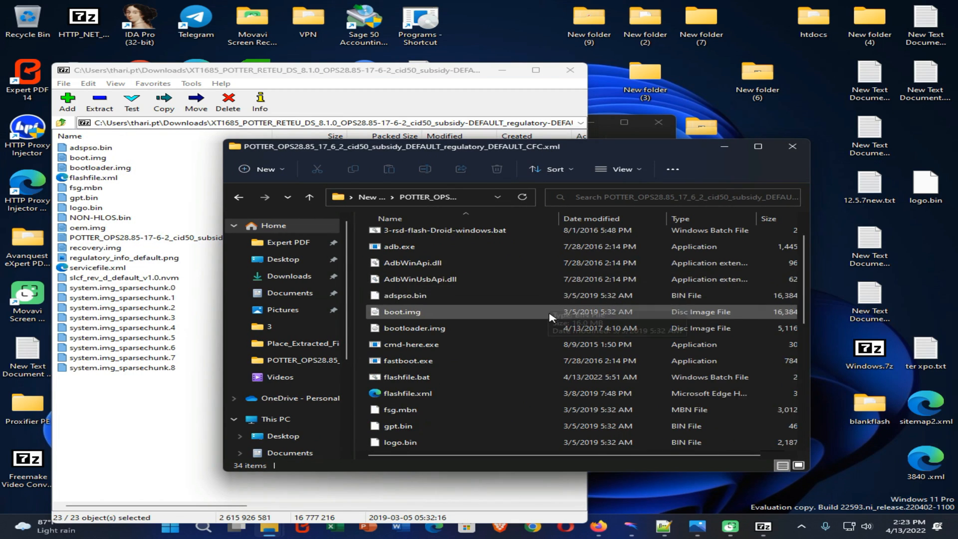
Select 2MotoG5Plus_addison2Potter.zip under Today in the Downloads folder.
{"action": "scroll", "scroll_direction": "down", "scroll_amount": 3}
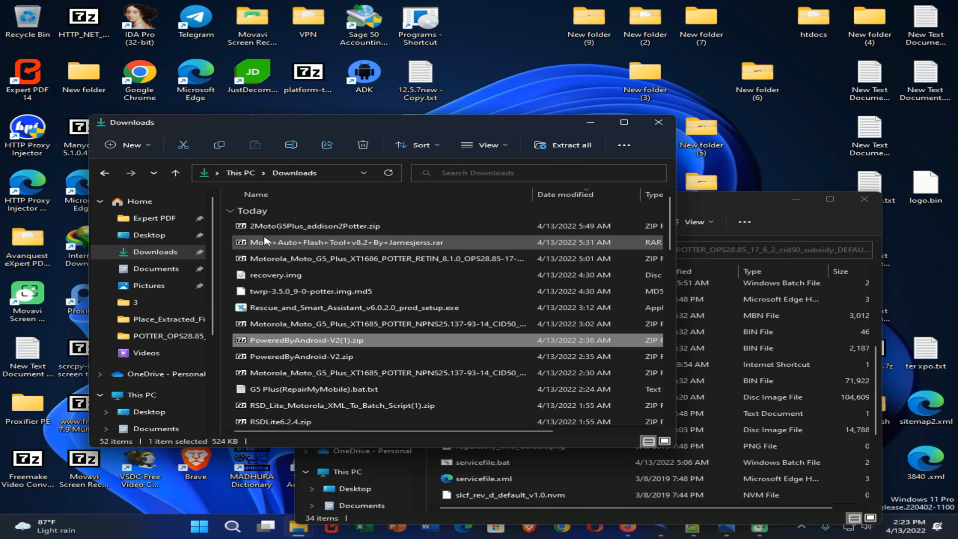
{"action": "left_click", "coordinate": [317, 226]}
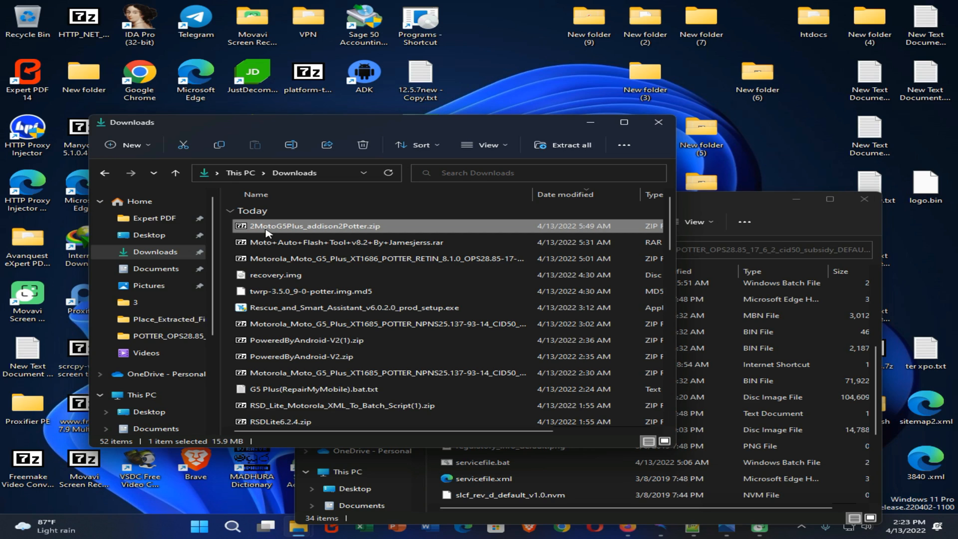
Open the addison2Potter patch zip in 7-Zip and select bootloader.img inside it.
{"action": "double_click", "coordinate": [317, 225]}
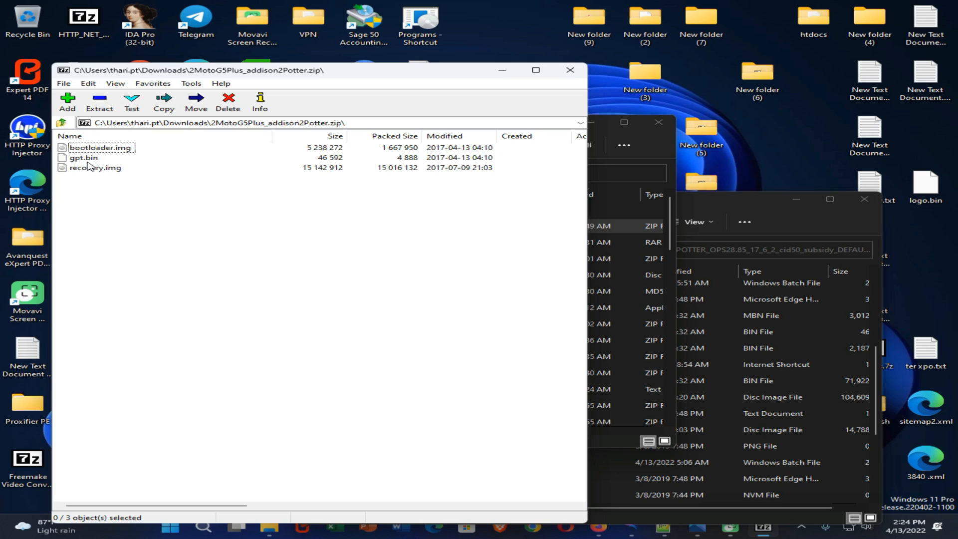
{"action": "left_click", "coordinate": [84, 157]}
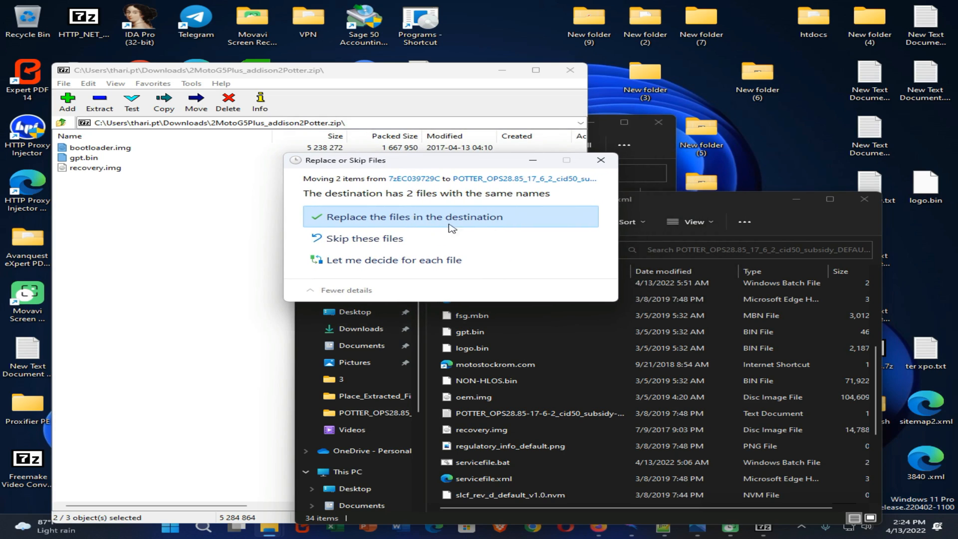
{"action": "mouse_move", "coordinate": [483, 225]}
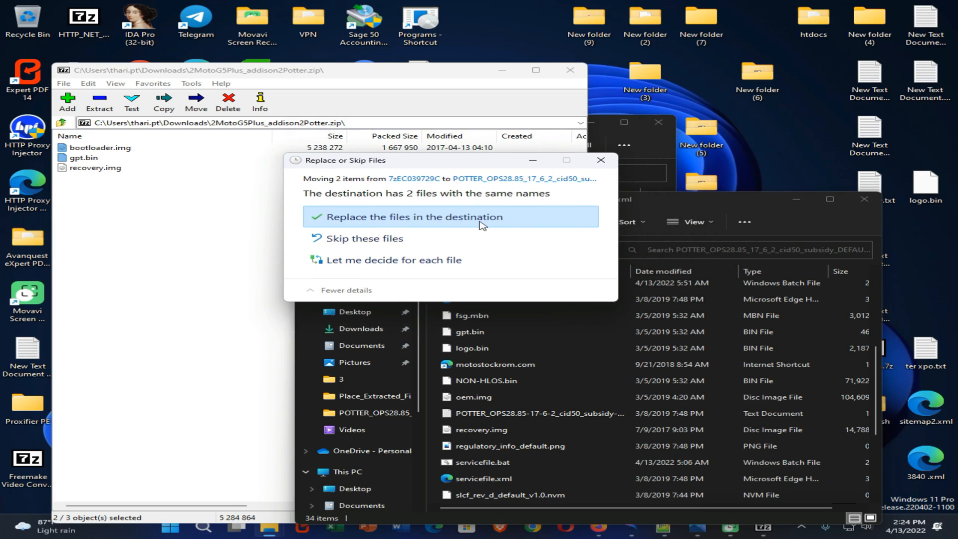
{"action": "mouse_move", "coordinate": [601, 160]}
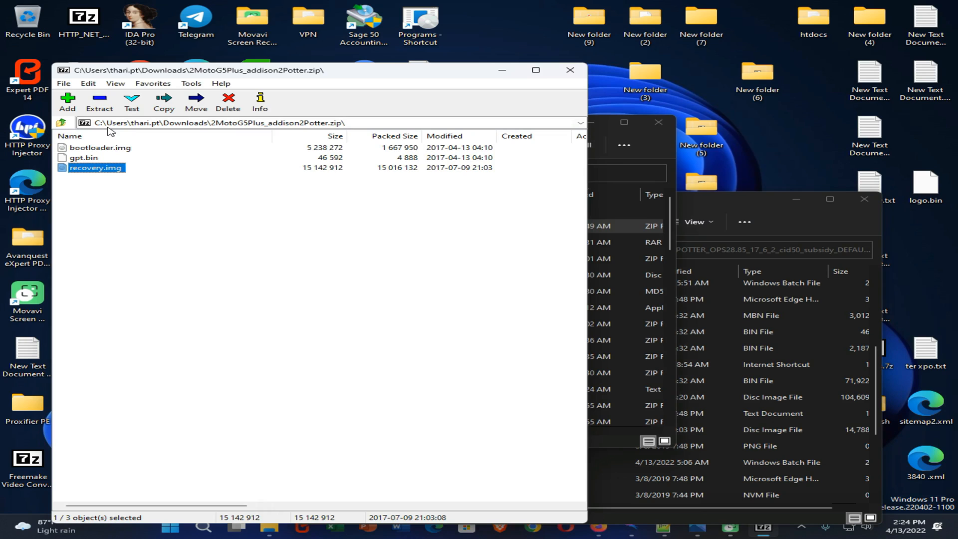
{"action": "mouse_move", "coordinate": [145, 181]}
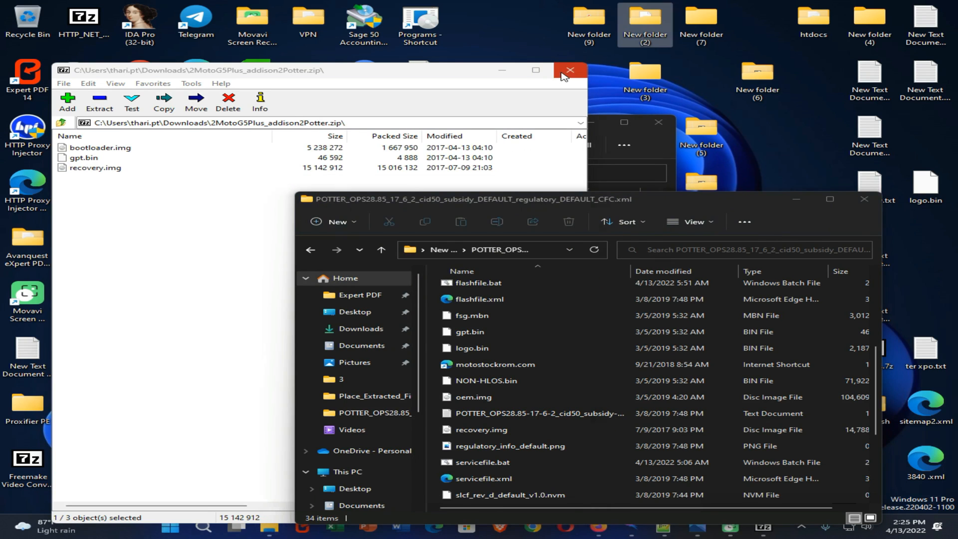
Close the 7-Zip and both Explorer windows, then start RSD Lite and browse for a flash file.
{"action": "left_click", "coordinate": [570, 70]}
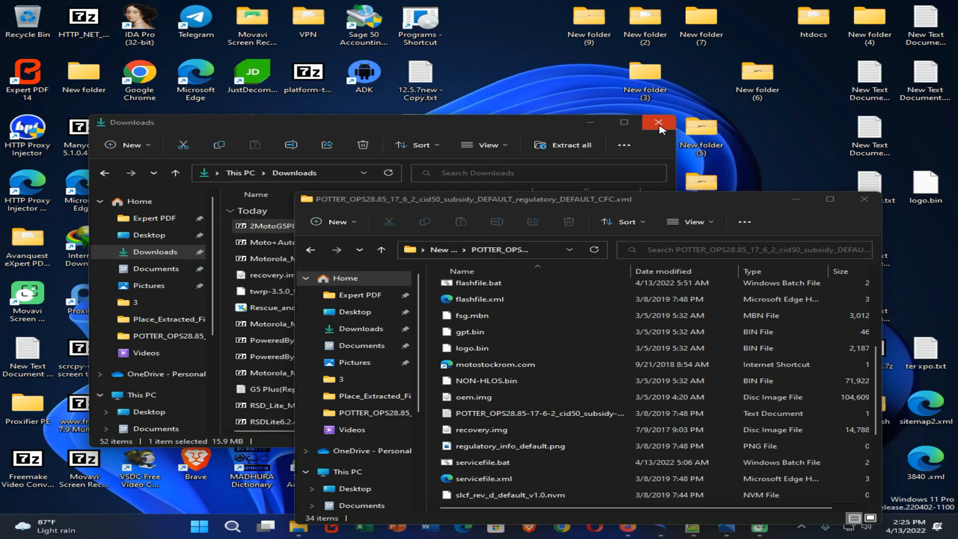
{"action": "left_click", "coordinate": [659, 121]}
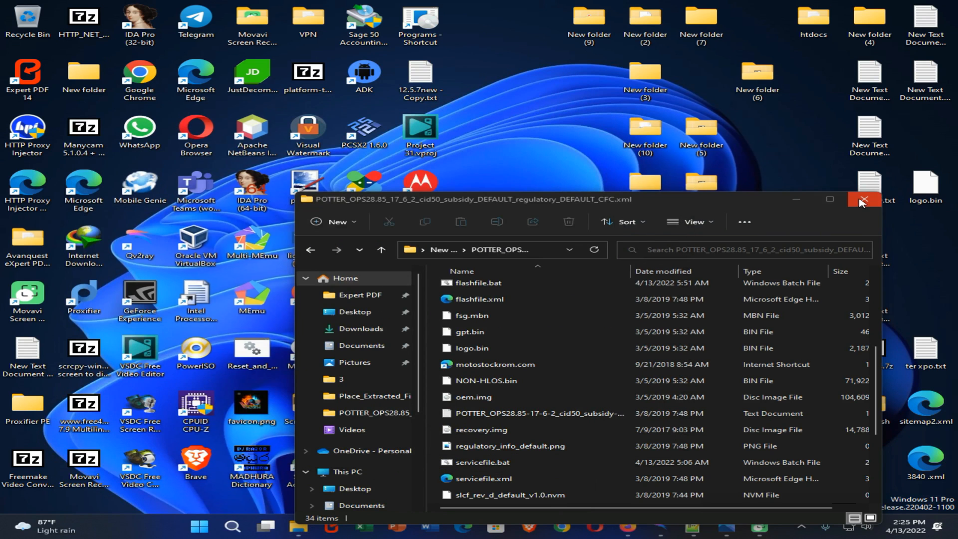
{"action": "left_click", "coordinate": [863, 199]}
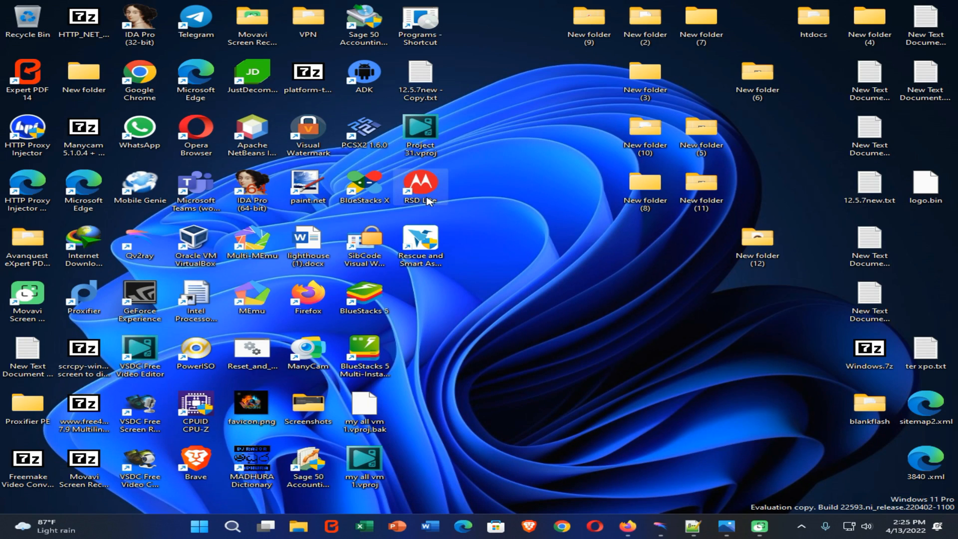
{"action": "mouse_move", "coordinate": [429, 199]}
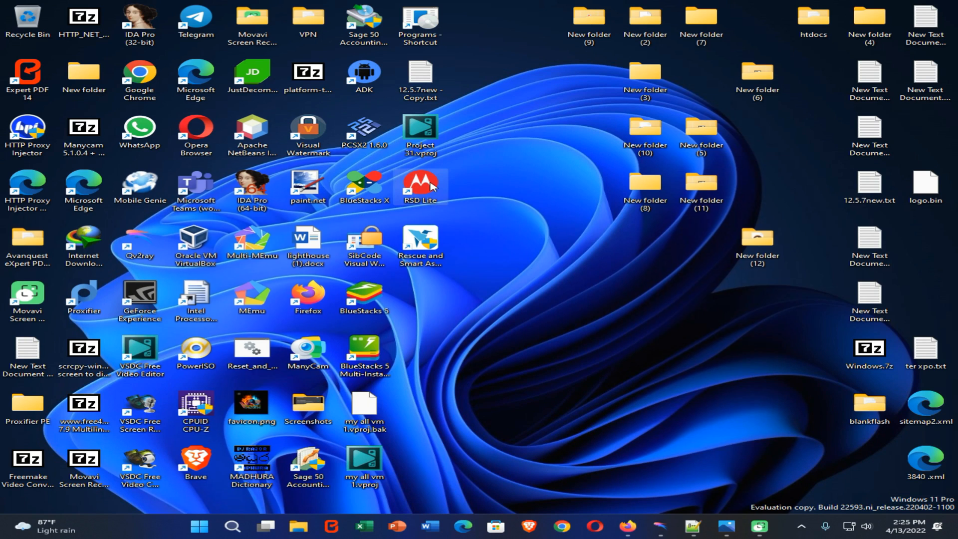
{"action": "mouse_move", "coordinate": [410, 356]}
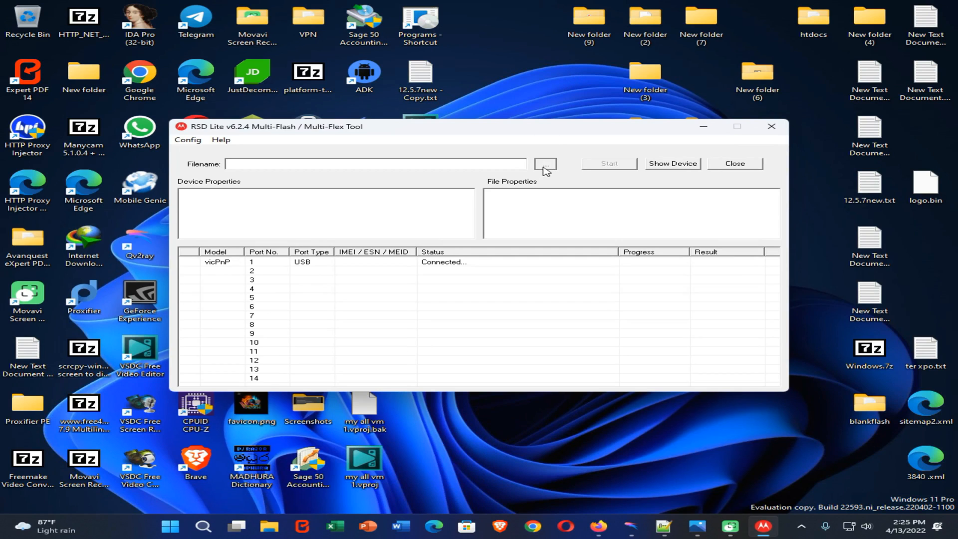
{"action": "left_click", "coordinate": [545, 163]}
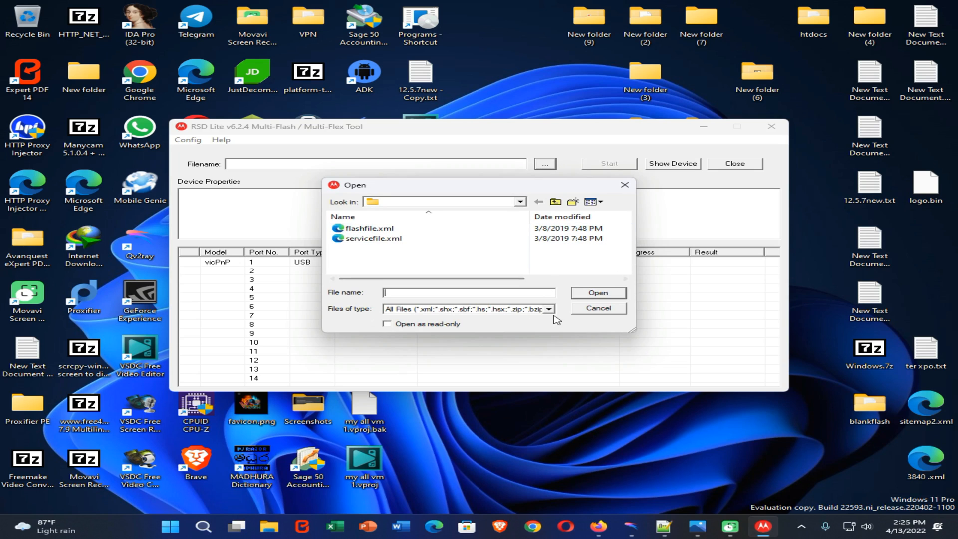
Filter to Fastboot Files (*.xml) and navigate to Desktop\New folder (2)\POTTER folder.
{"action": "left_click", "coordinate": [548, 309]}
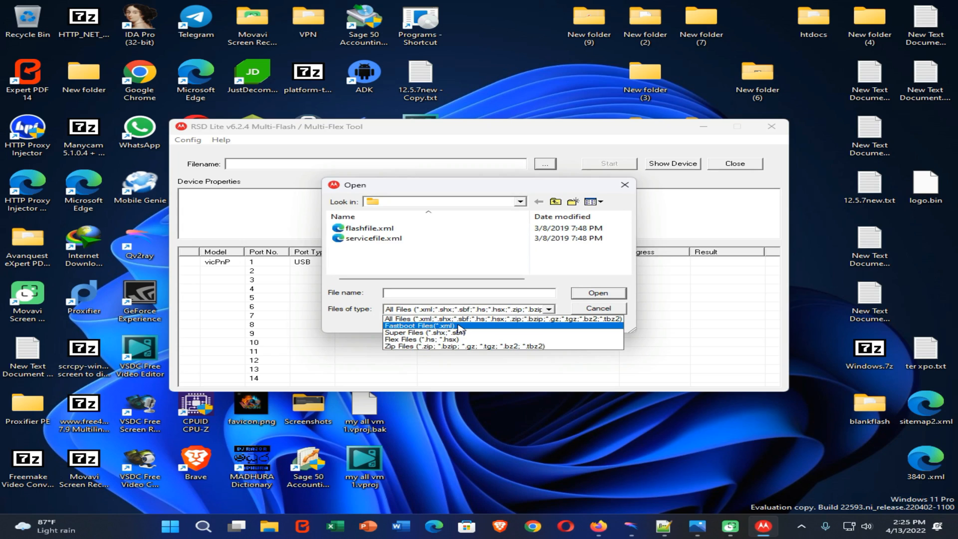
{"action": "left_click", "coordinate": [418, 326]}
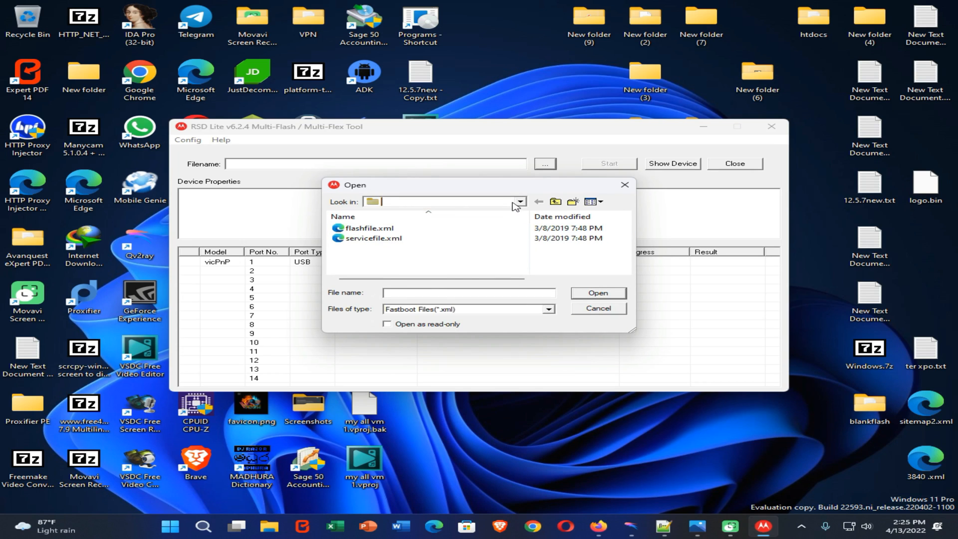
{"action": "left_click", "coordinate": [519, 201]}
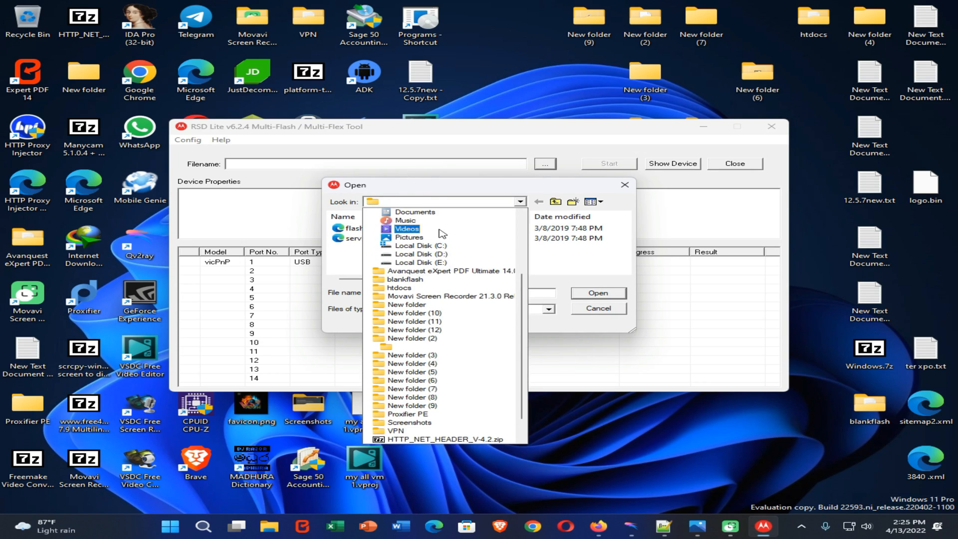
{"action": "scroll", "scroll_direction": "down", "scroll_amount": 3}
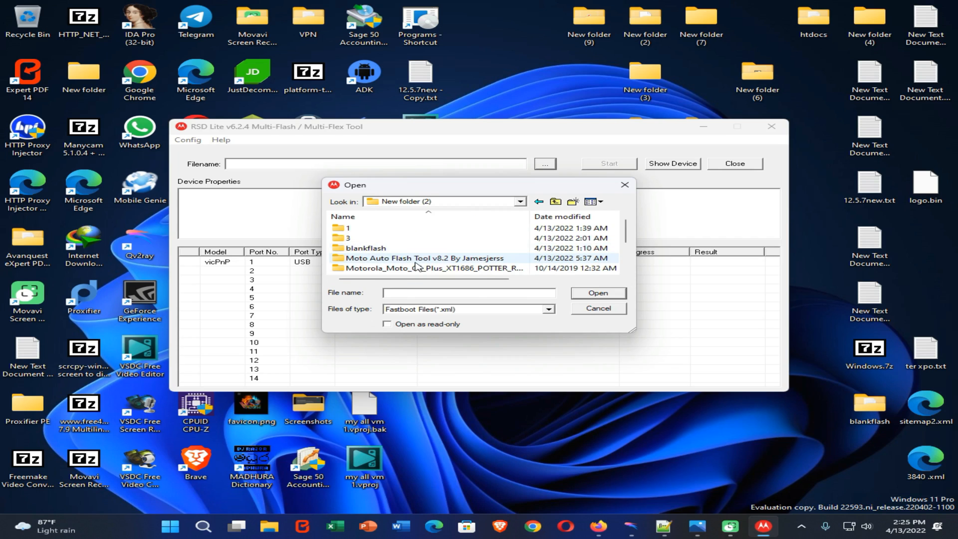
{"action": "double_click", "coordinate": [407, 258]}
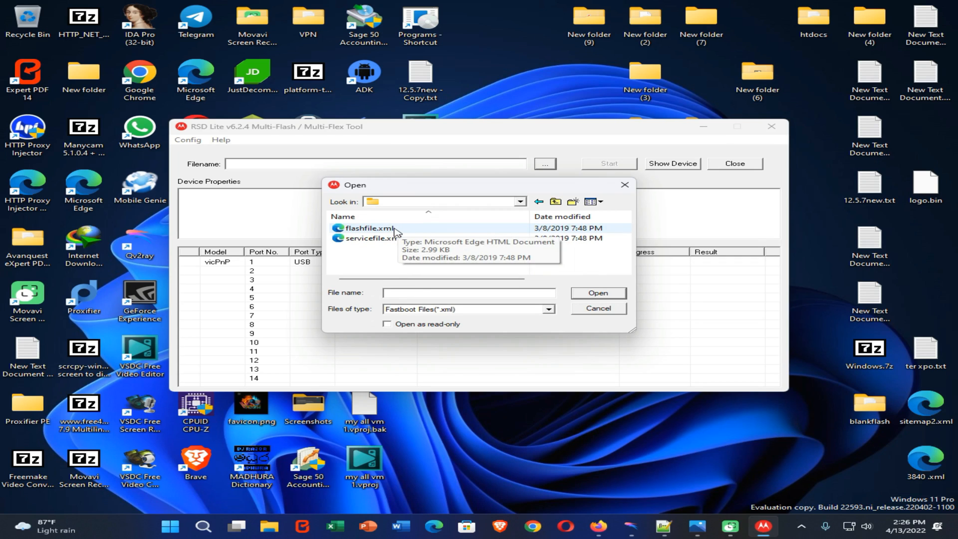
Load flashfile.xml so RSD Lite shows its potter file properties.
{"action": "left_click", "coordinate": [369, 227]}
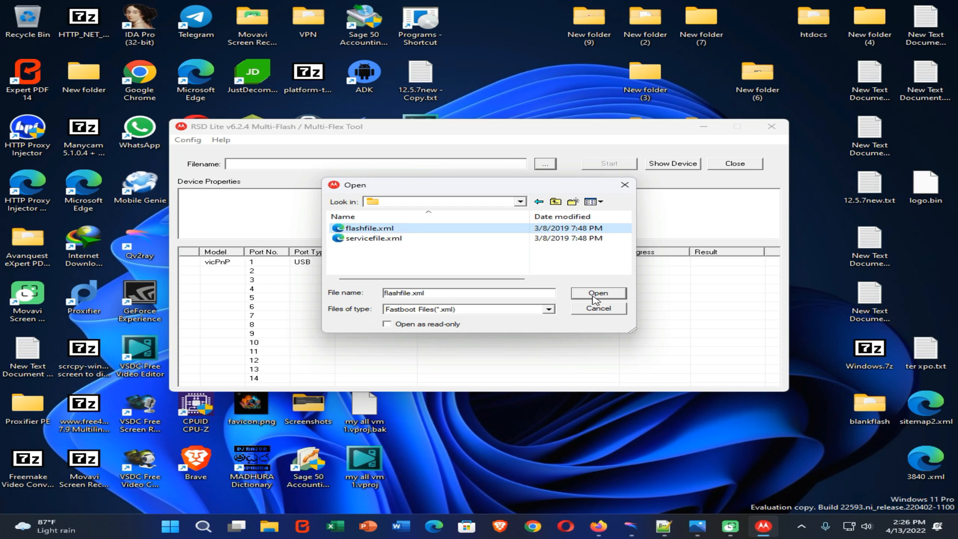
{"action": "left_click", "coordinate": [598, 294]}
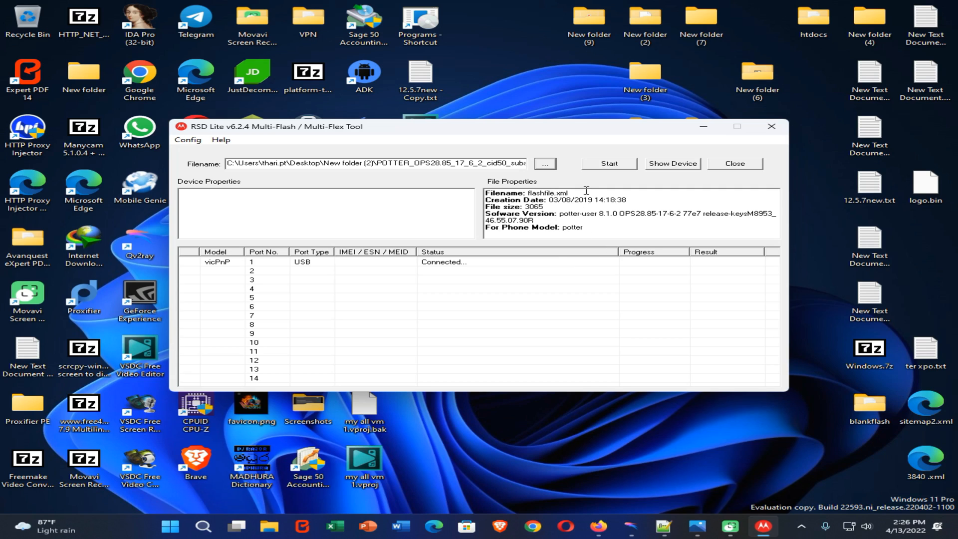
{"action": "mouse_move", "coordinate": [603, 173]}
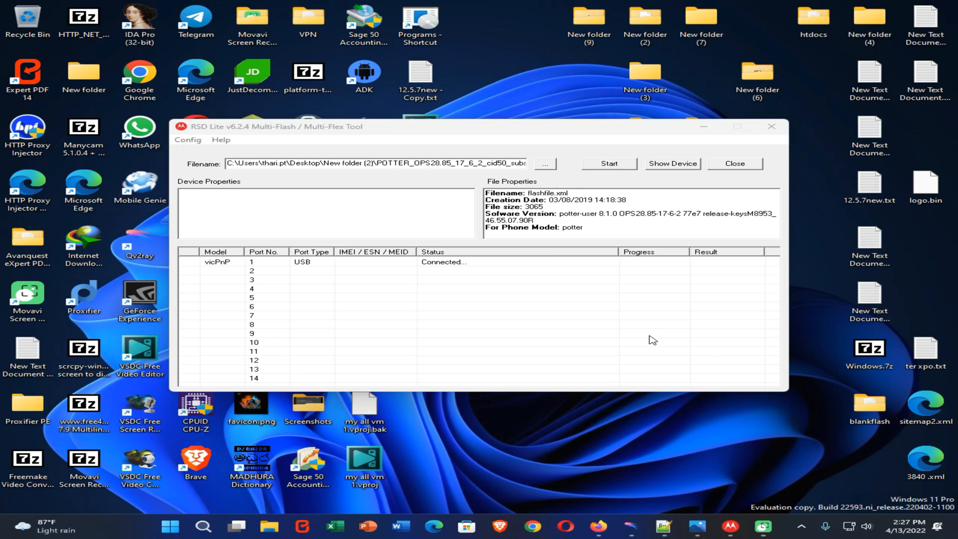
{"action": "mouse_move", "coordinate": [484, 237]}
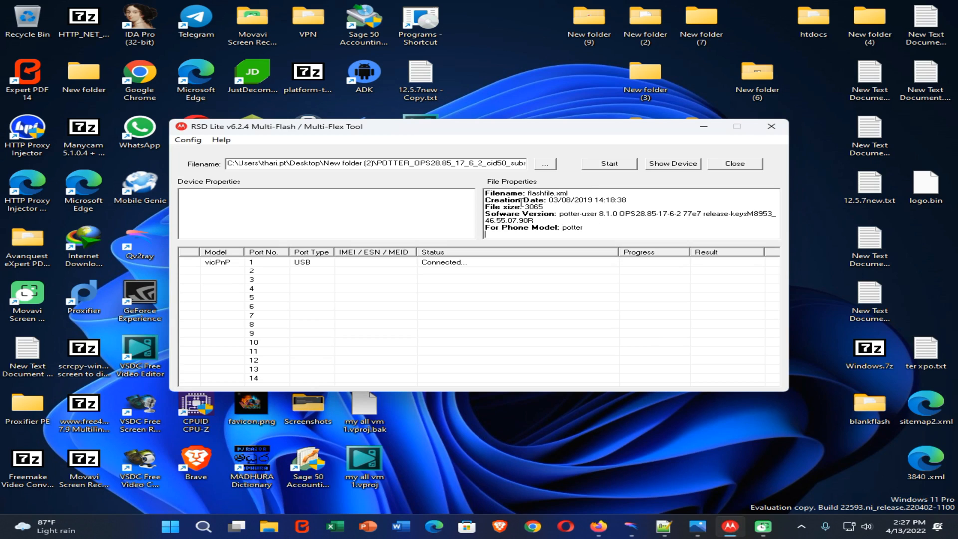
{"action": "mouse_move", "coordinate": [494, 185]}
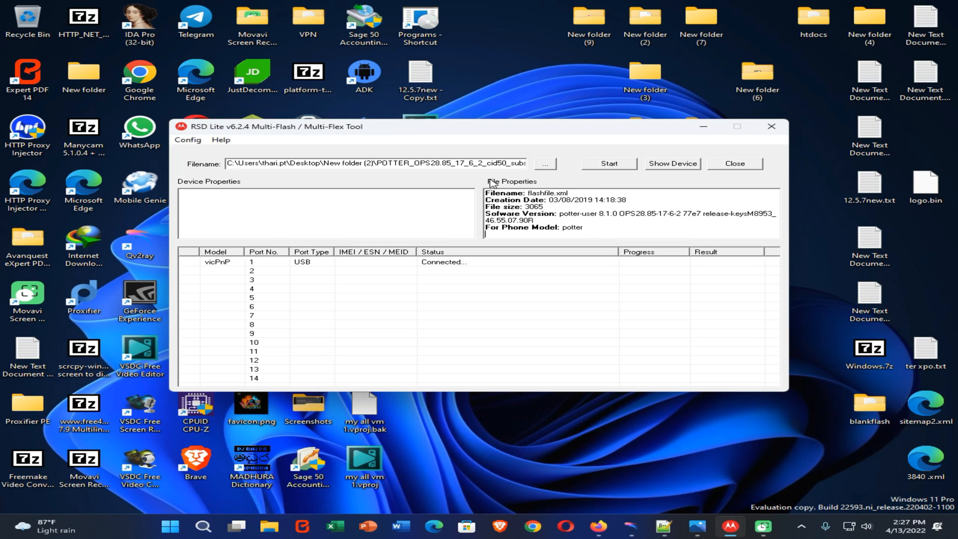